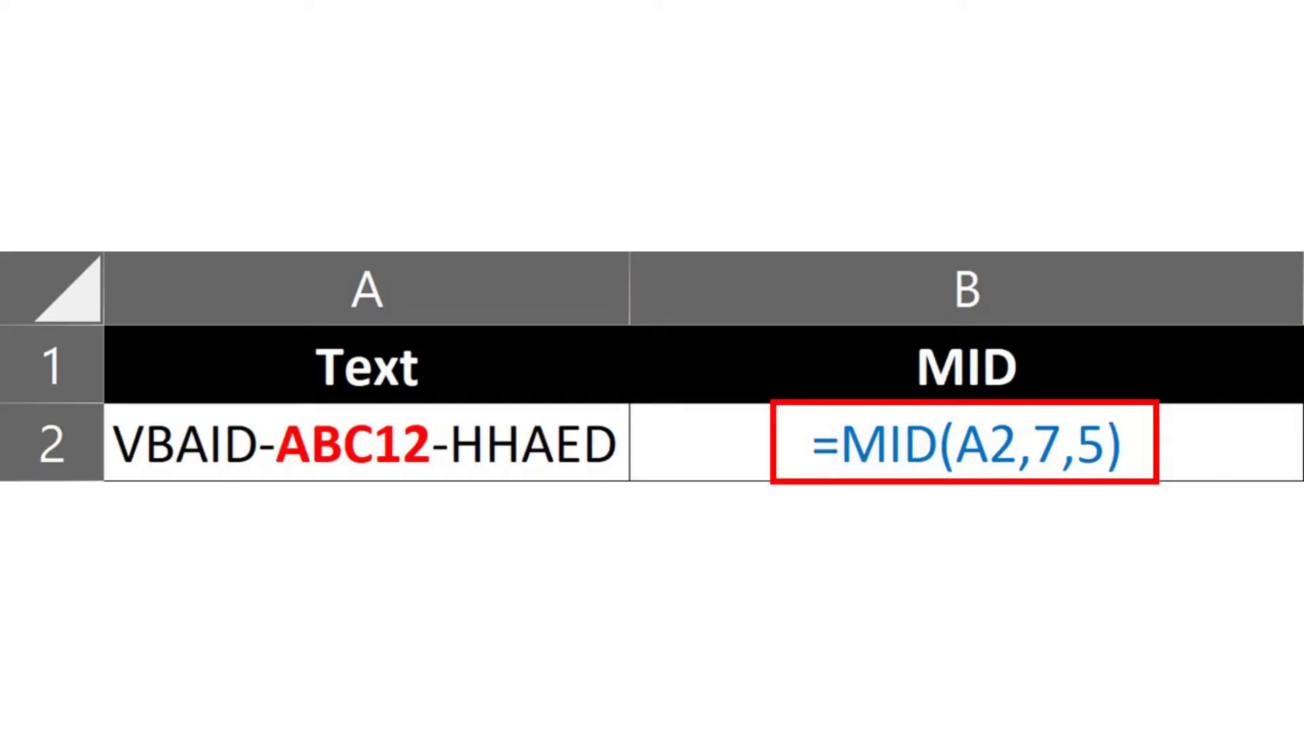
Confirm =MID(A2,7,5) in B2 so it returns ABC12 from the text in A2
{"action": "key", "text": "Enter"}
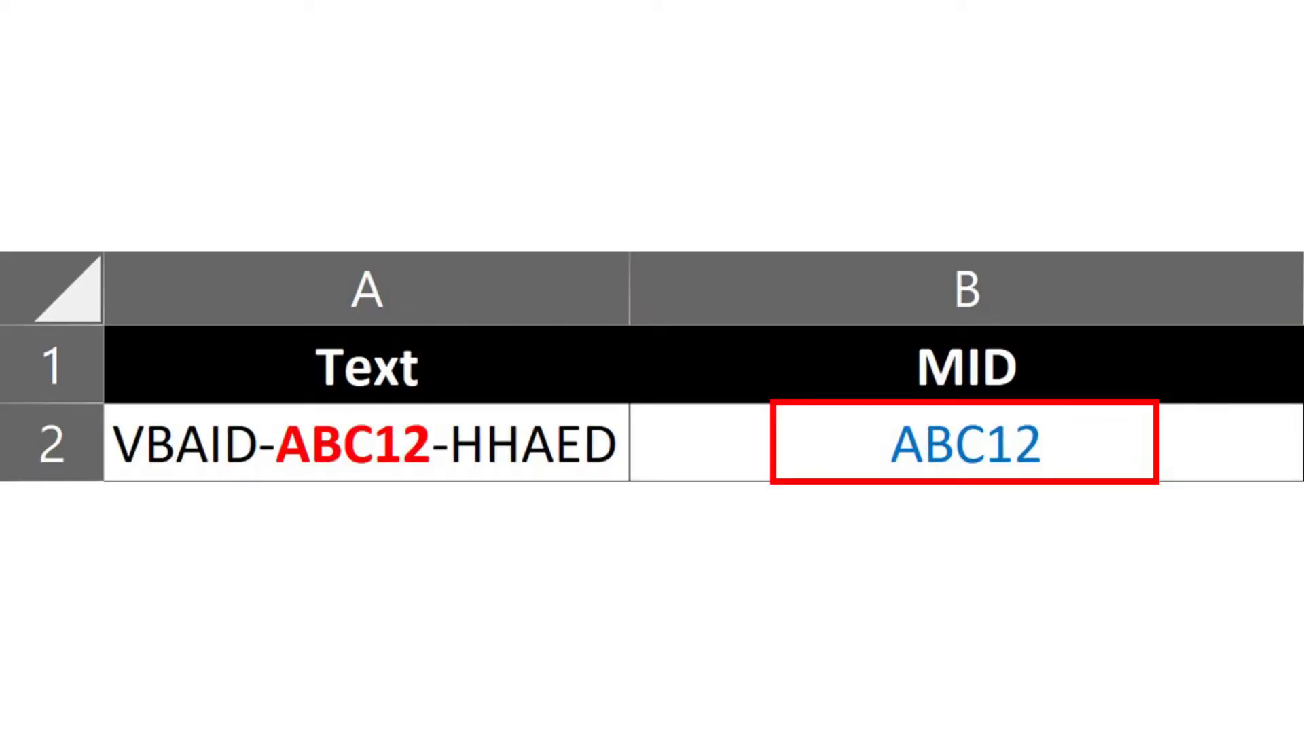